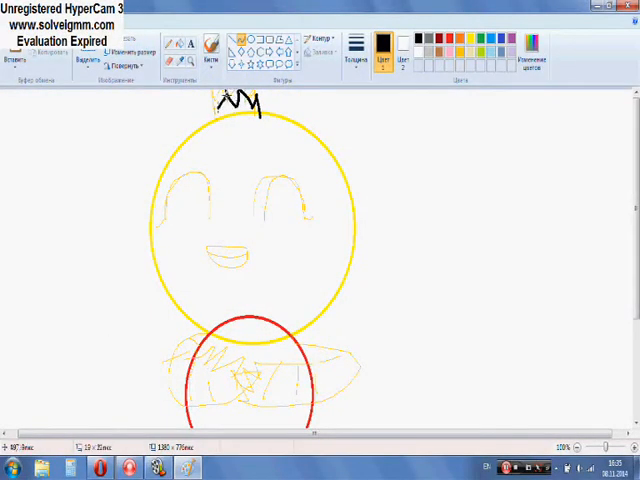
Trace Chica's crest, head, closed eyes, beak and crossed arms in black over the sketch
{"action": "left_click_drag", "start_coordinate": [262, 115], "coordinate": [297, 318]}
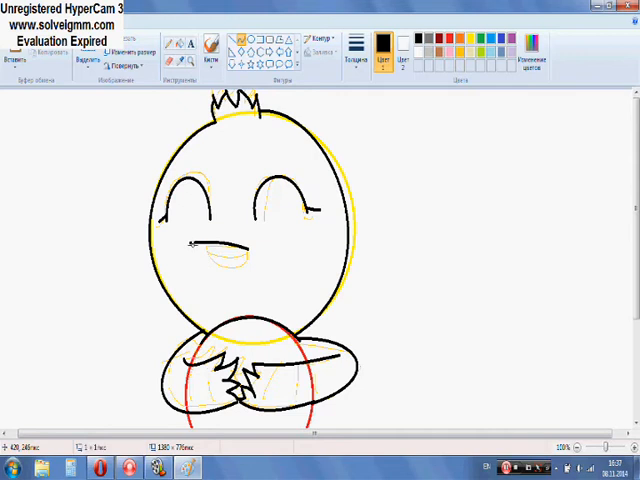
Outline Chica's torso and legs in black over the sketch
{"action": "left_click_drag", "start_coordinate": [190, 250], "coordinate": [250, 270]}
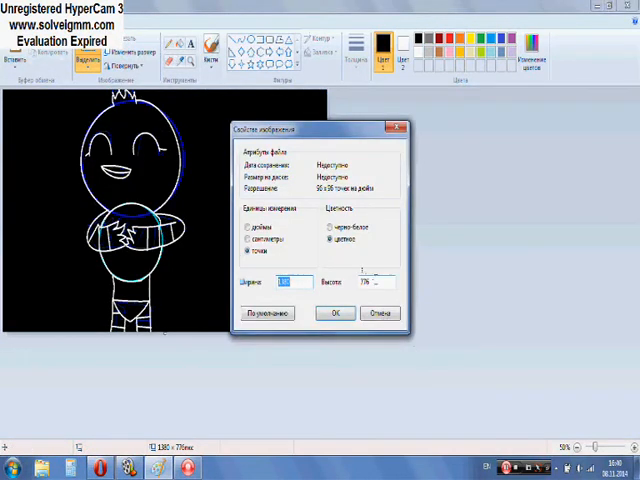
Close the image Properties window
{"action": "left_click", "coordinate": [336, 313]}
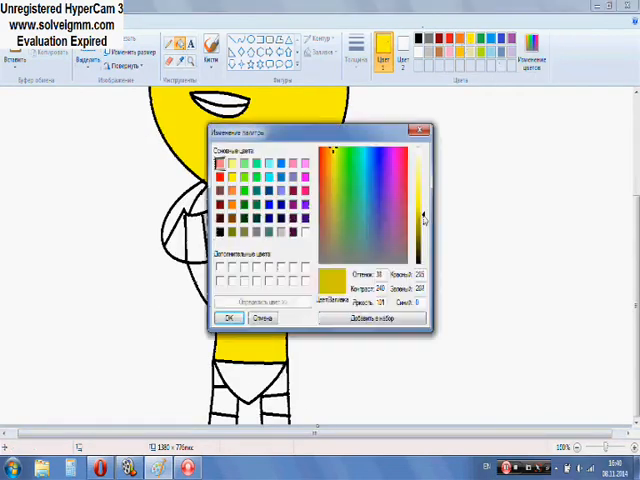
Confirm the custom yellow shade in the colour editor
{"action": "left_click", "coordinate": [229, 318]}
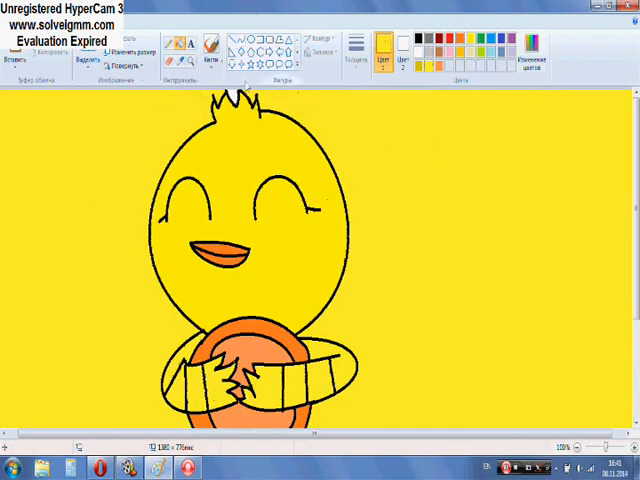
Handwrite 'Chica x' and then 'Pizza' below it in orange beside the chick
{"action": "left_click_drag", "start_coordinate": [385, 125], "coordinate": [370, 190]}
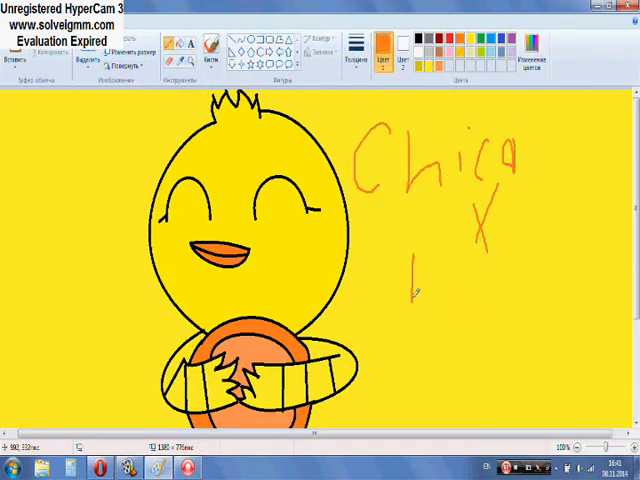
{"action": "left_click_drag", "start_coordinate": [410, 290], "coordinate": [490, 320]}
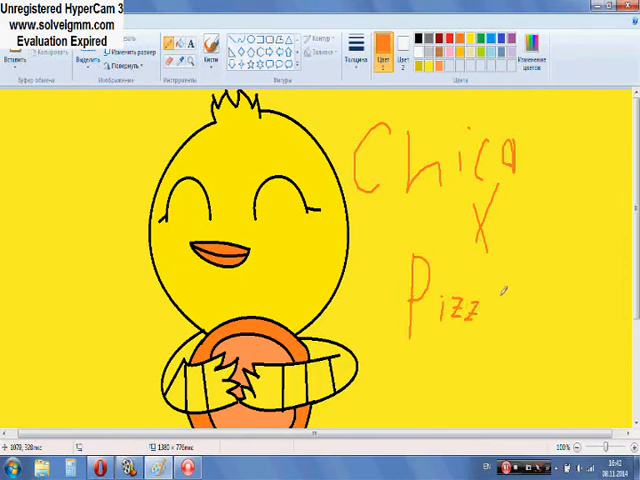